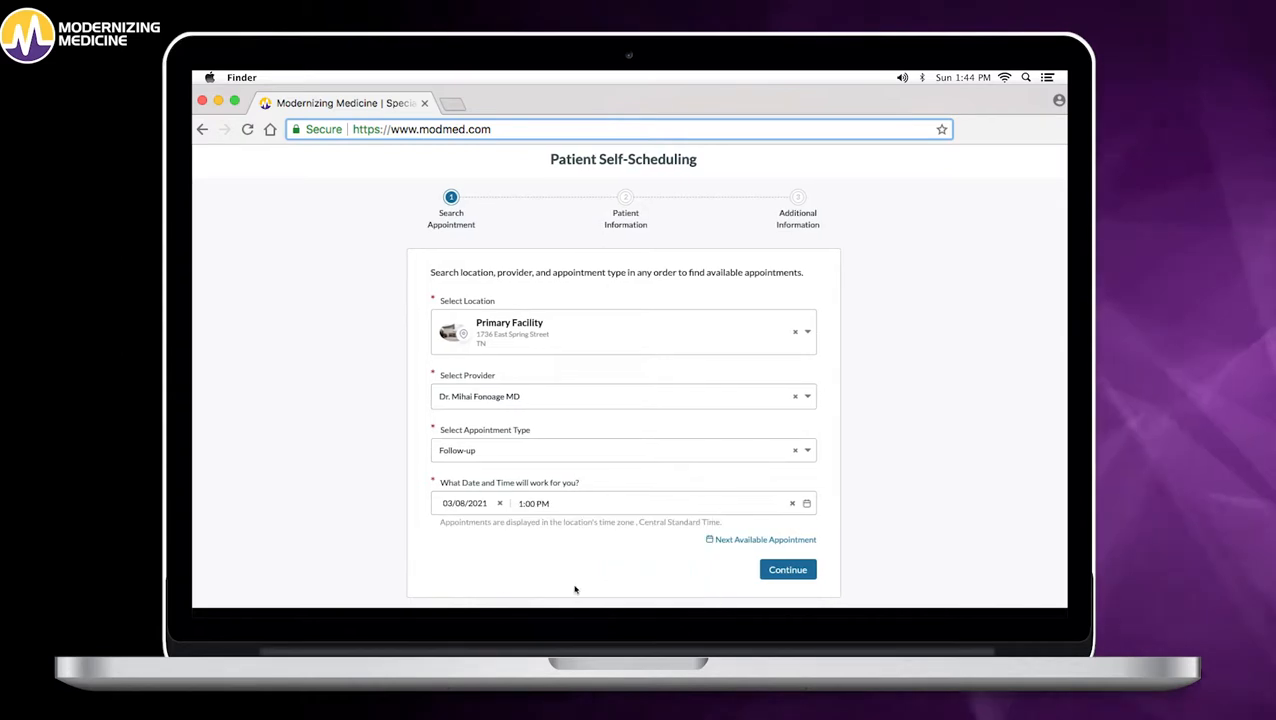
left_click(787, 569)
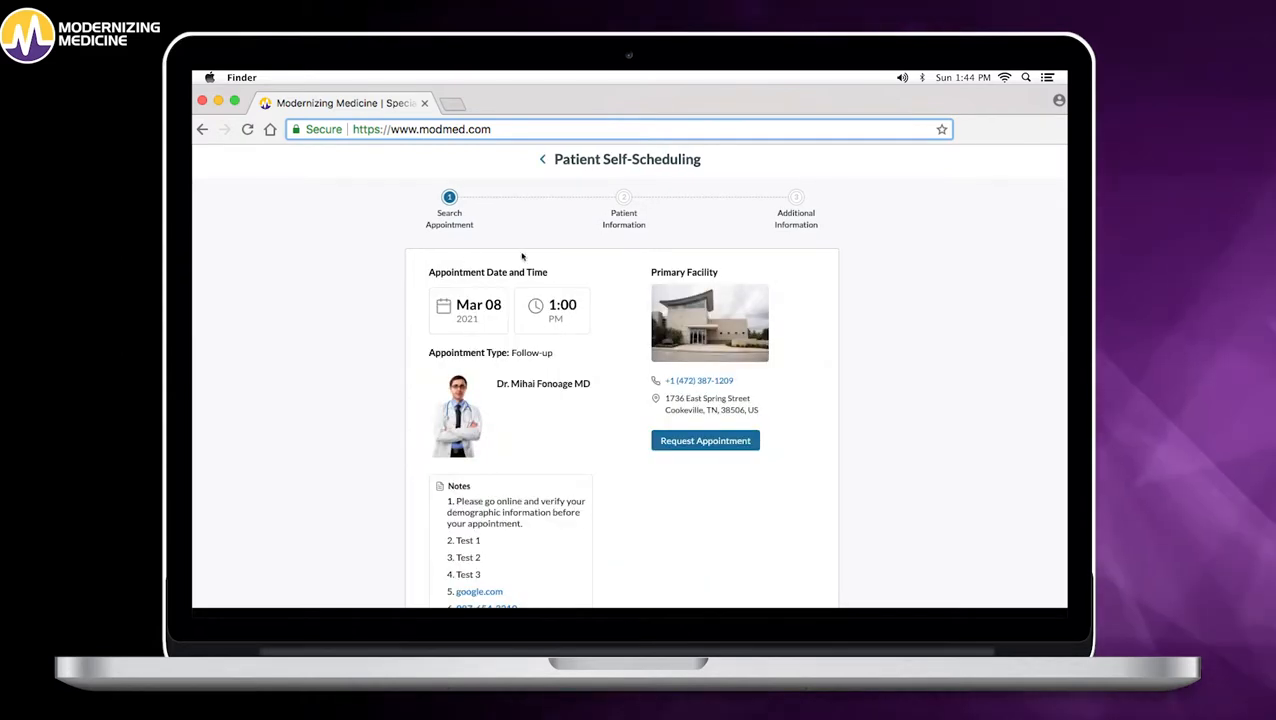
Request the slot and enter the patient's details, starting with 'jdoe' in the form
left_click(705, 440)
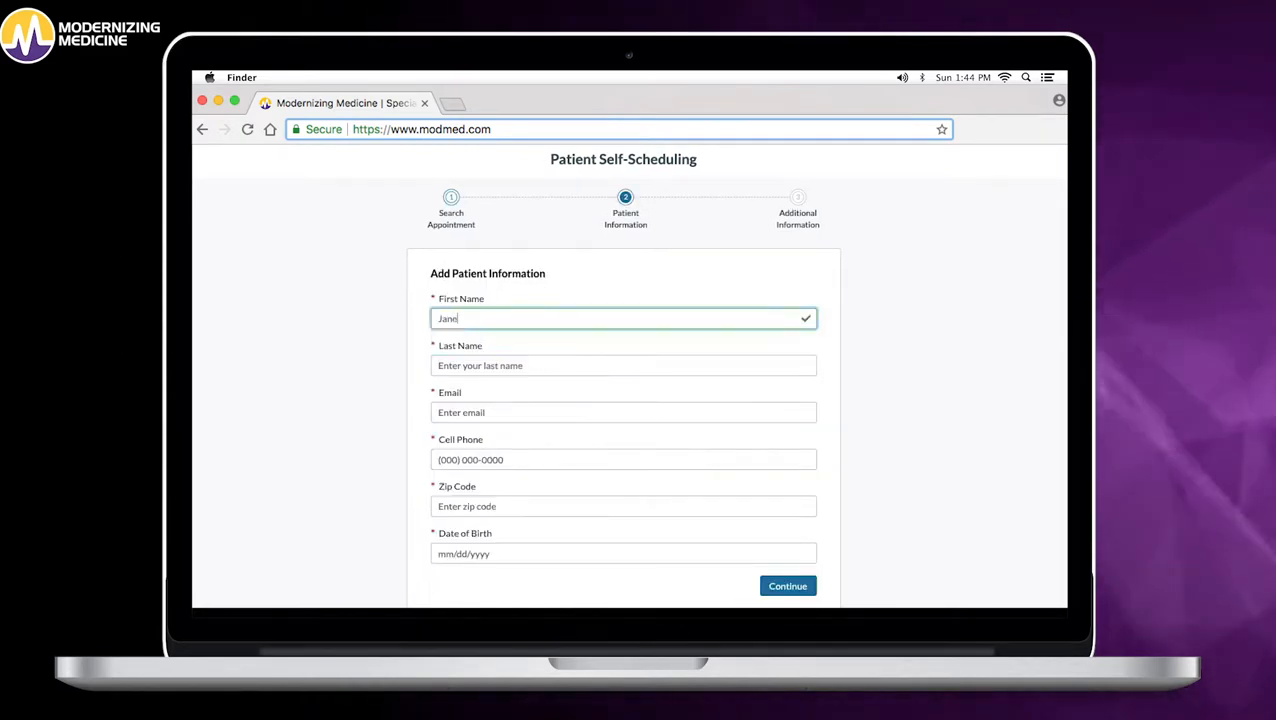
type("jdoe@email.com")
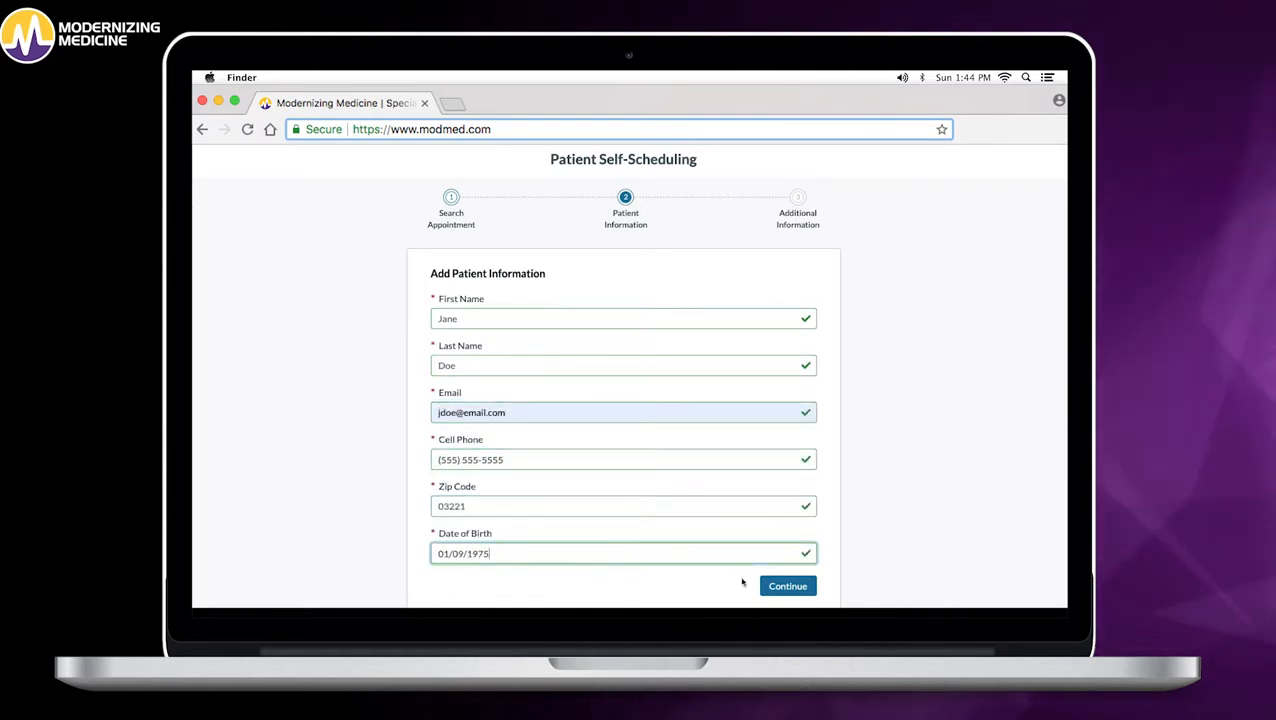
Enter the Cigna carrier name, member ID and group ID on Primary Insurance and continue
left_click(787, 585)
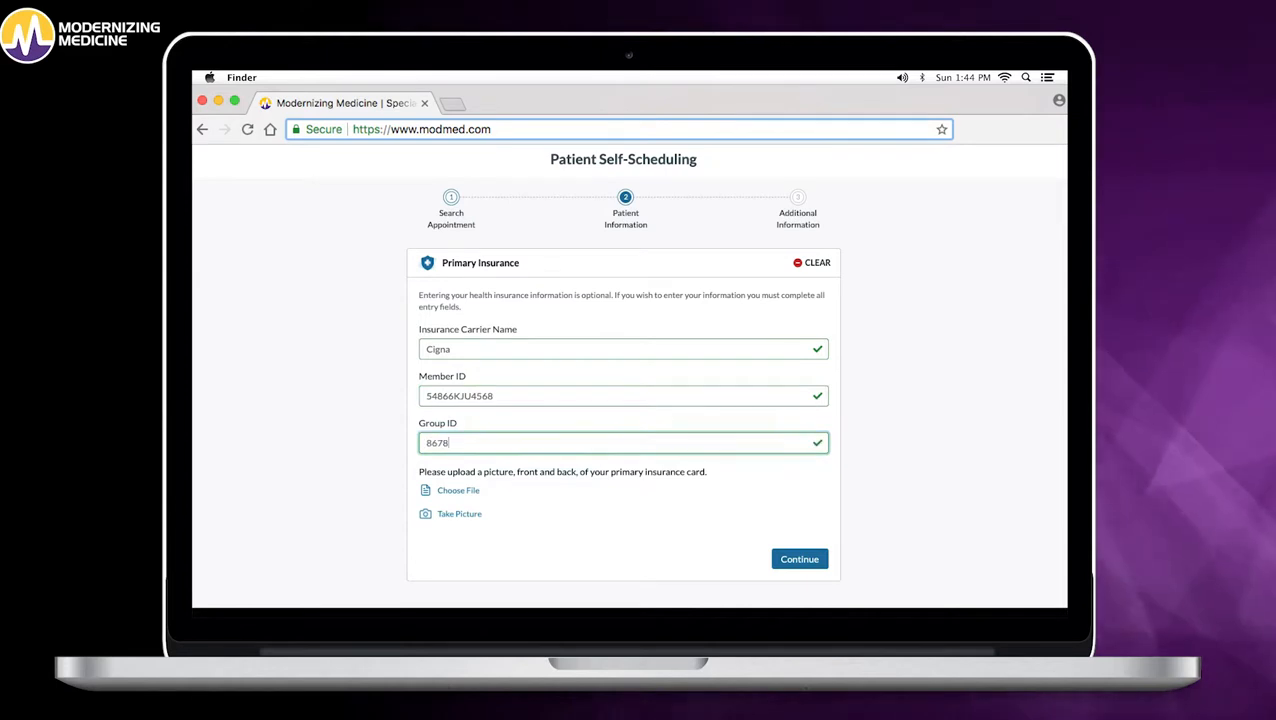
left_click(799, 559)
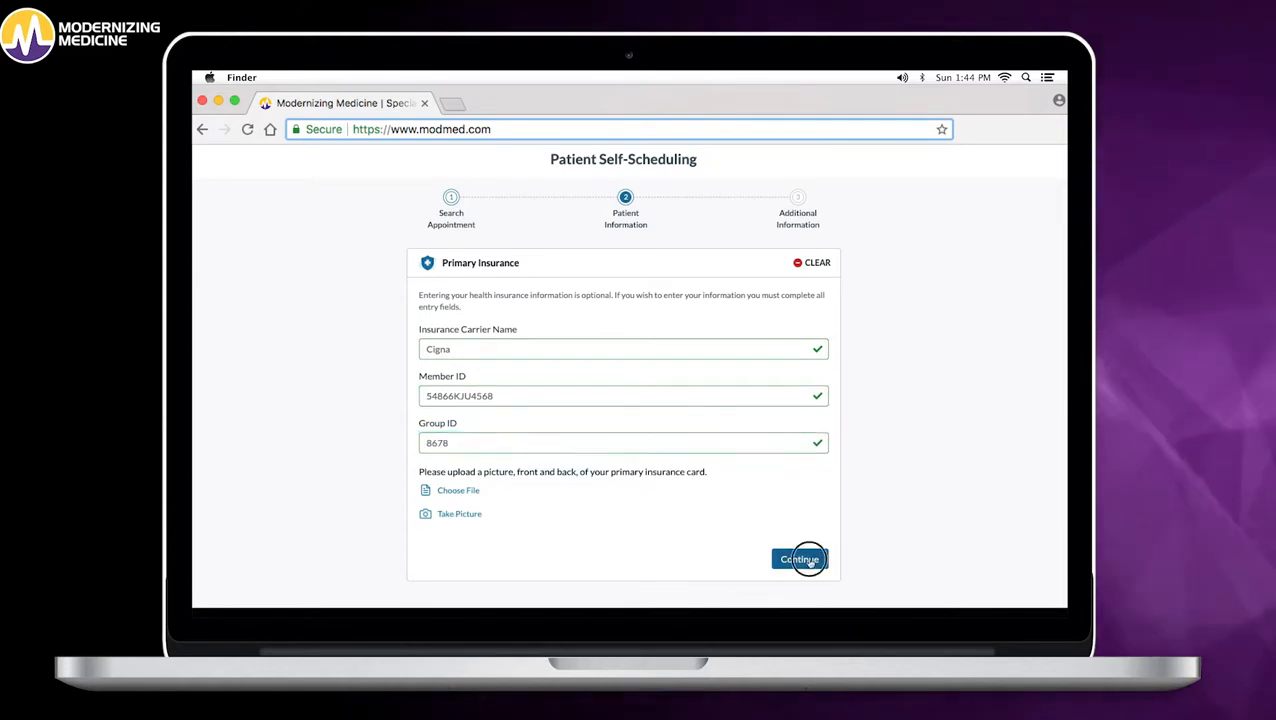
Enter 'follow up' as the visit reason and choose English as preferred language
left_click(798, 559)
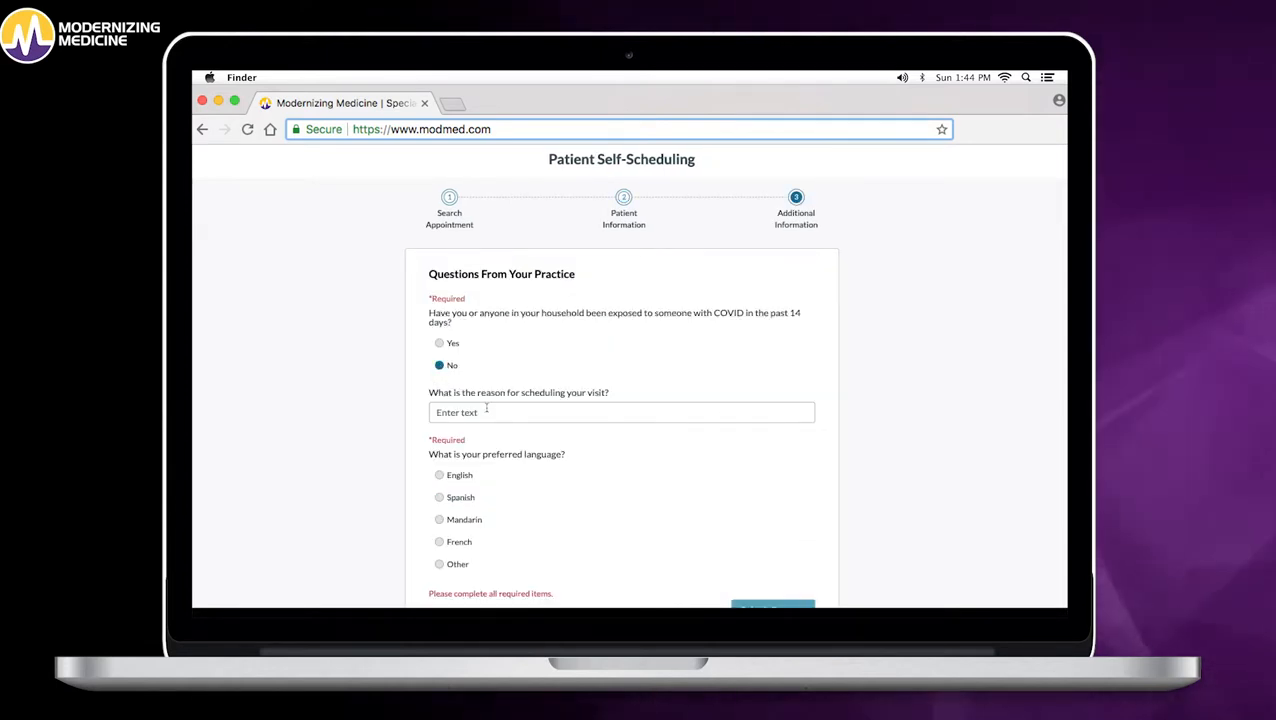
type("follow up")
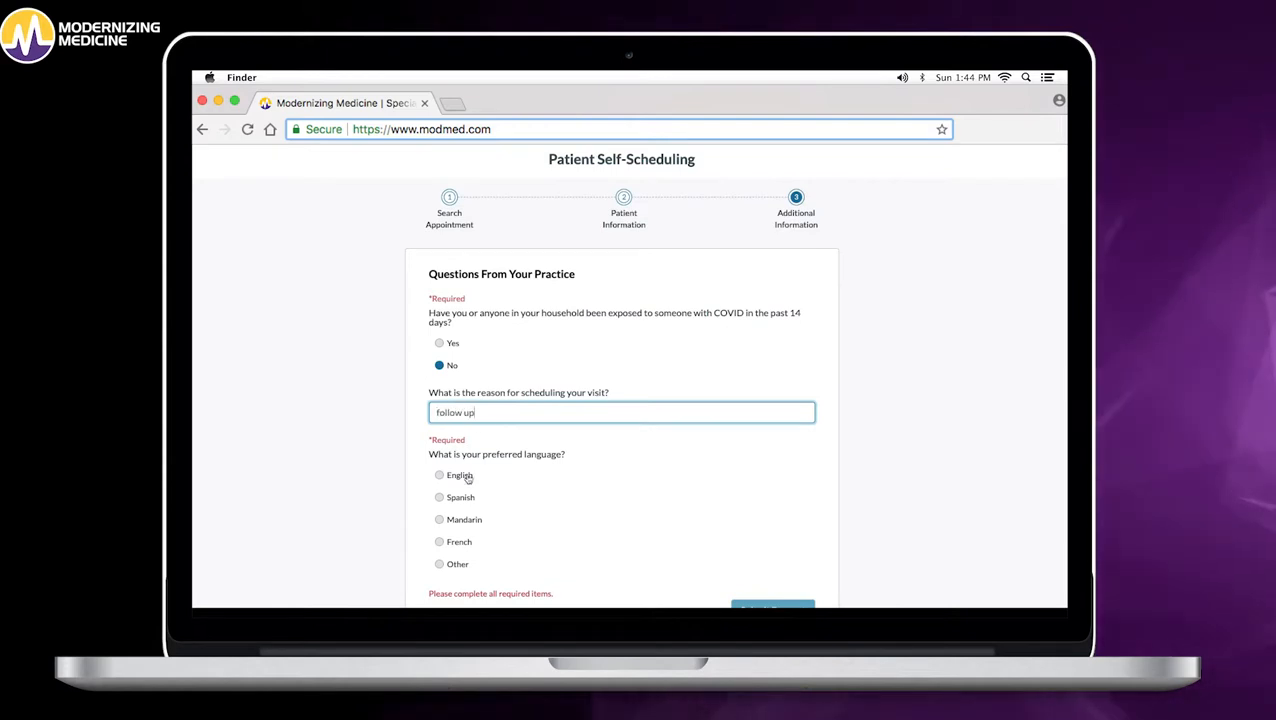
left_click(439, 475)
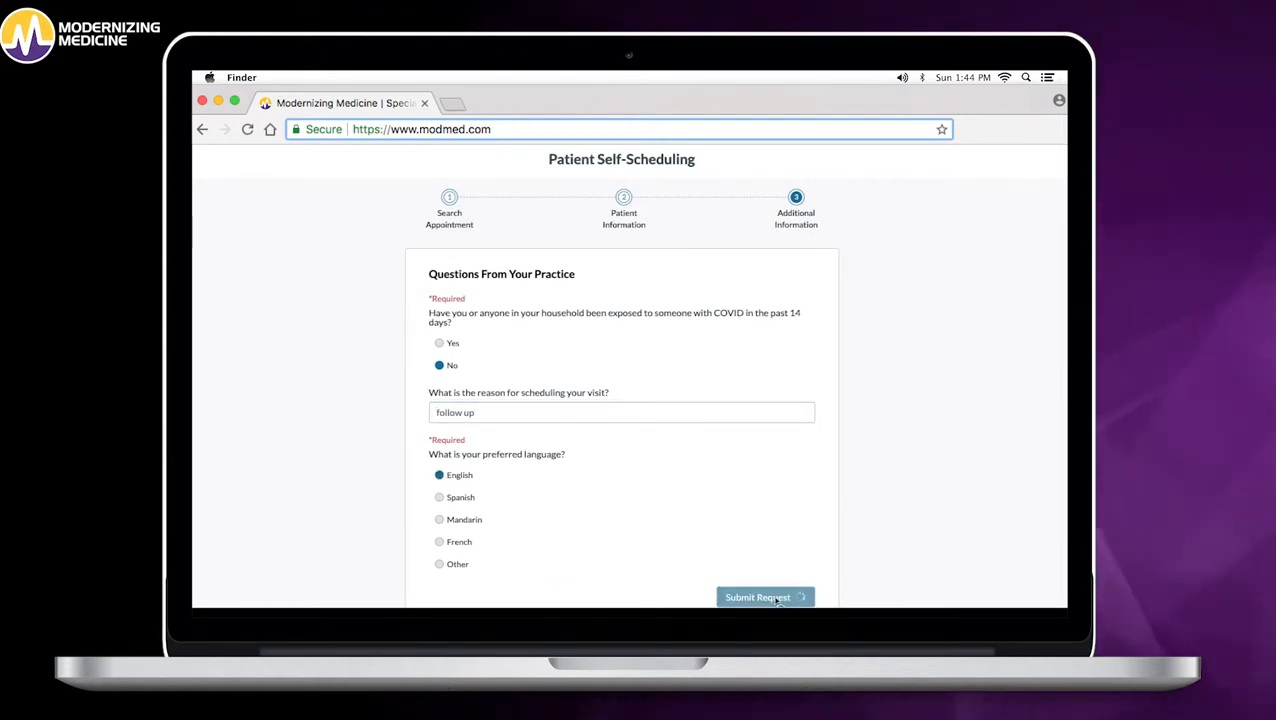
Submit the appointment request, then open Manage Appointments in the admin dashboard
left_click(765, 597)
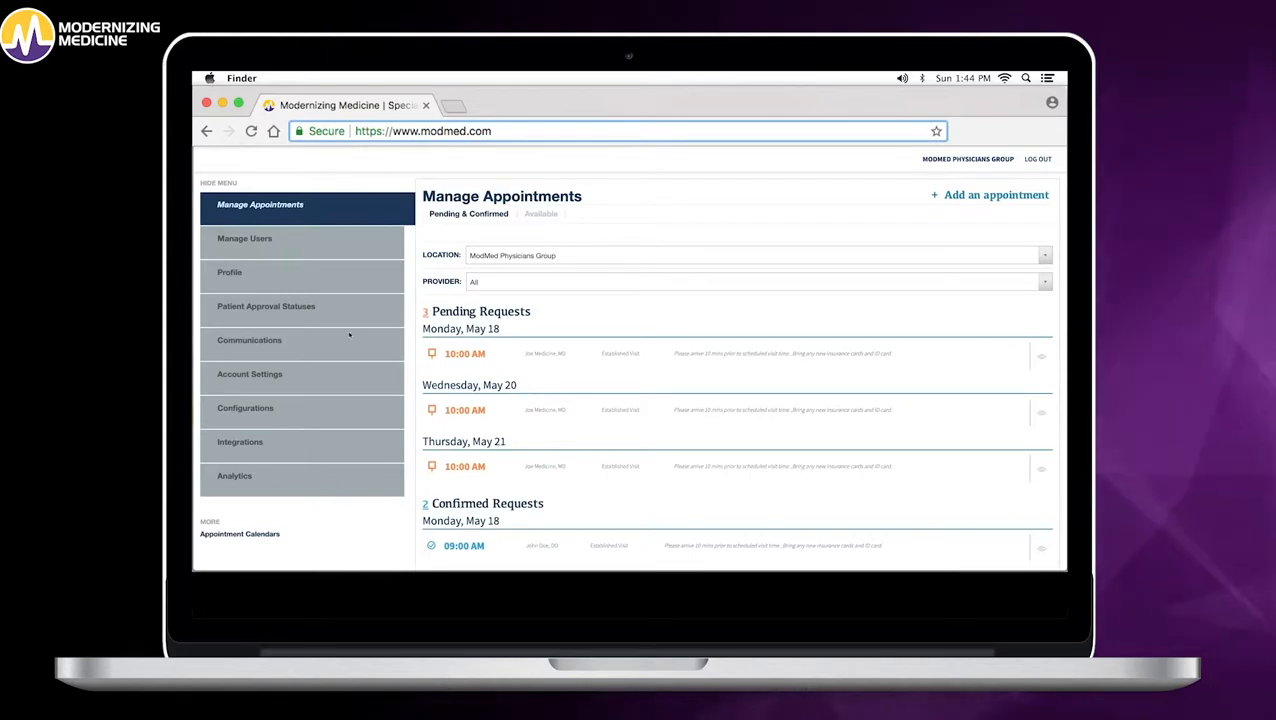
Open the Patient Approval Statuses page with pre-approved patient settings and CSV upload
left_click(266, 306)
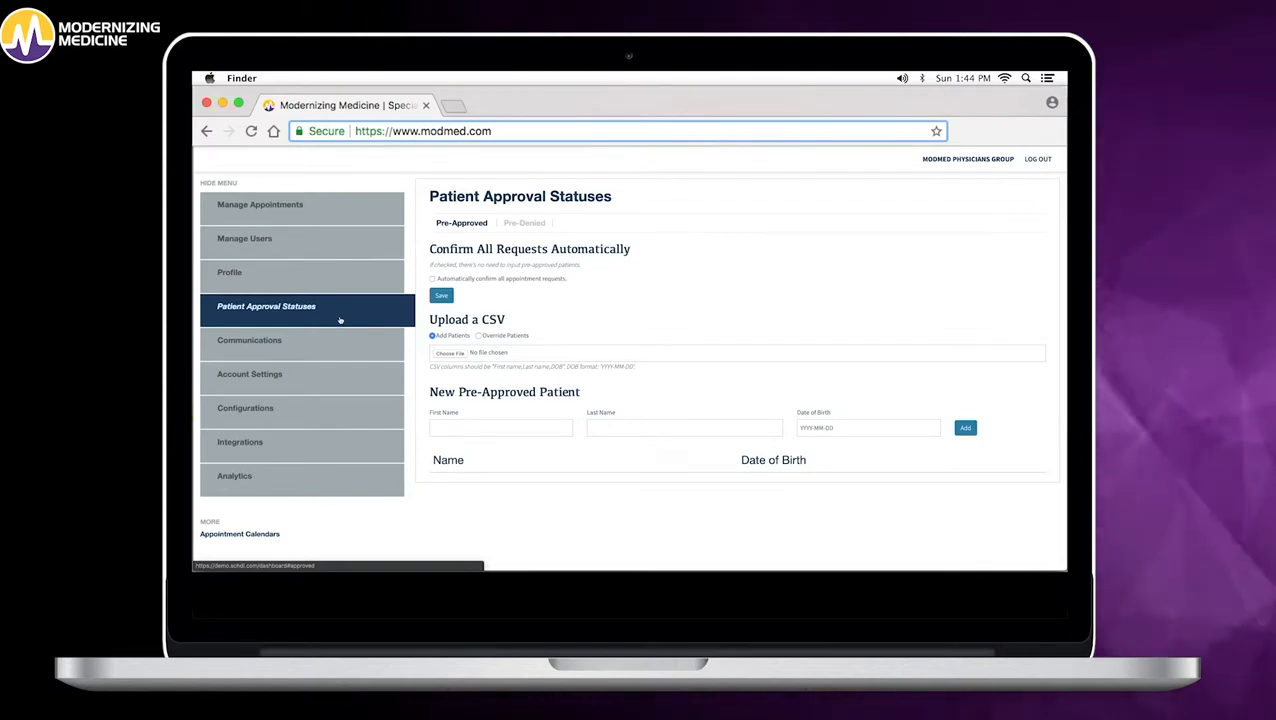
Show the Fri Jun 12, 2020 calendar with the confirmed 9:00 am follow-up details
left_click(263, 180)
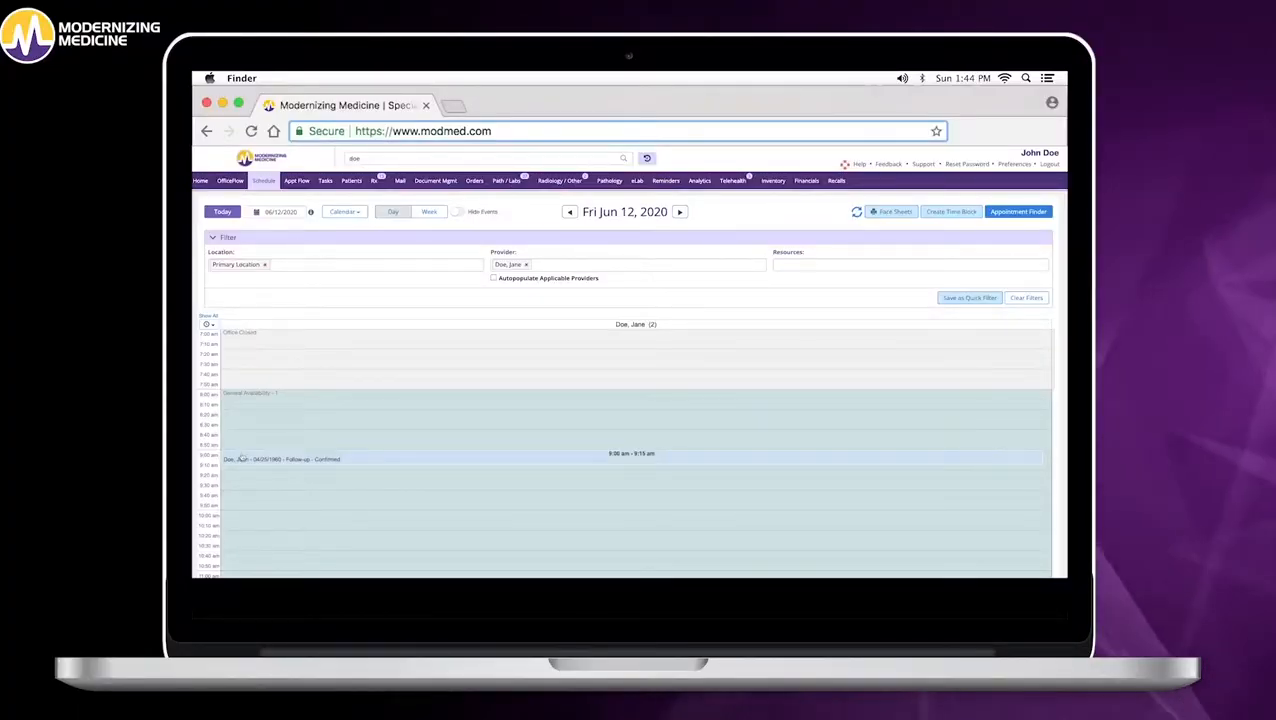
mouse_move(270, 459)
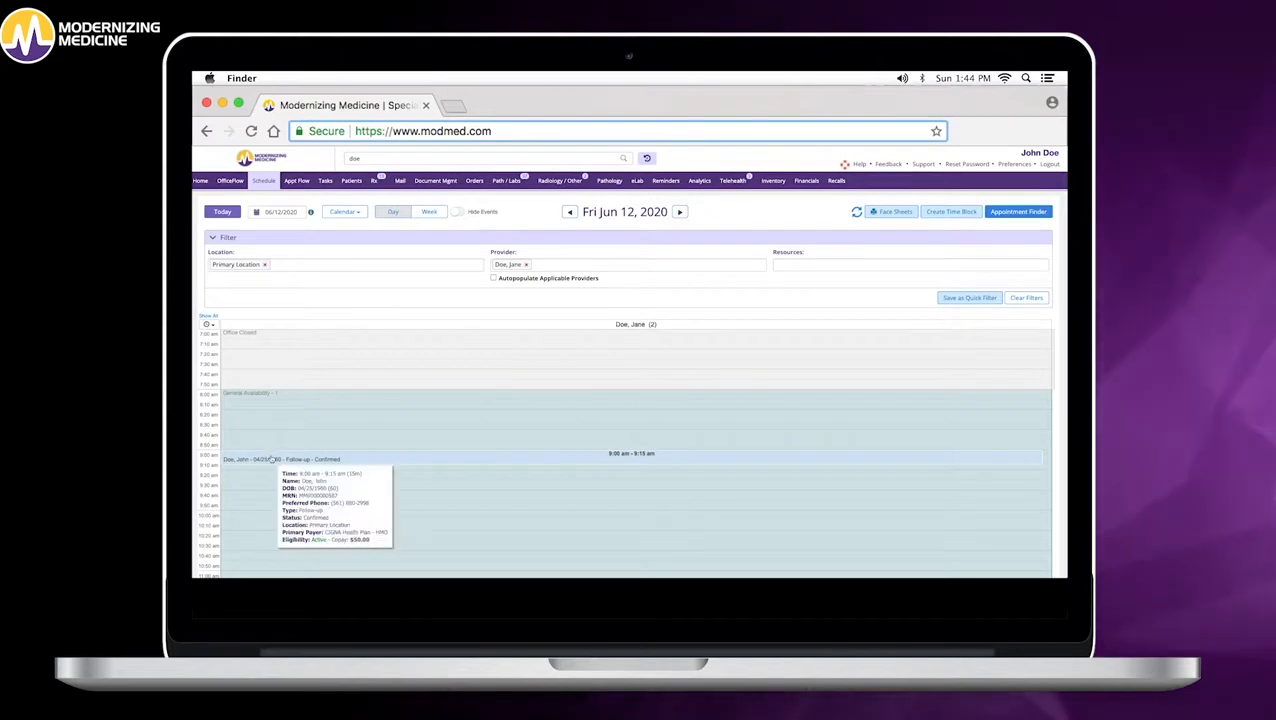